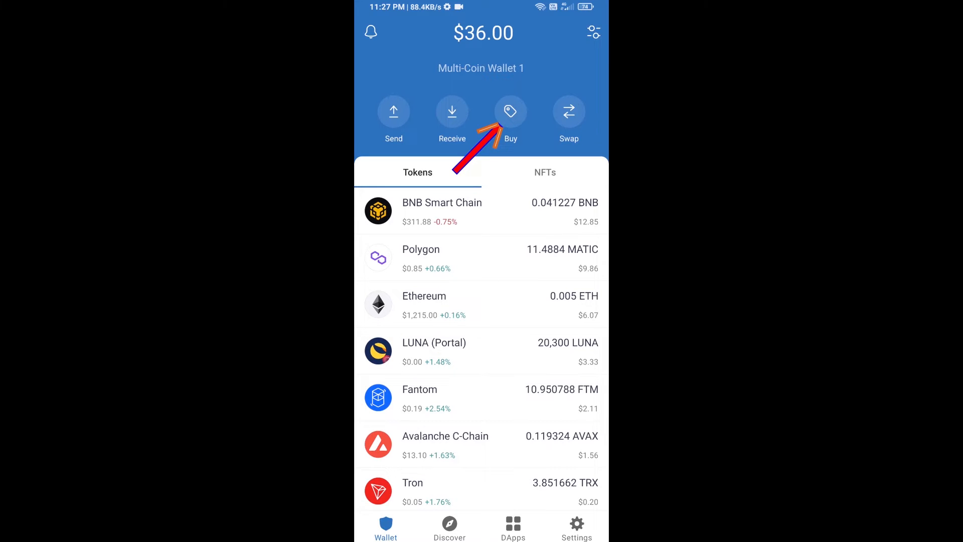
Look up BNB Smart Chain on the buy-crypto screen, then return to the wallet overview
{"action": "left_click", "coordinate": [510, 112]}
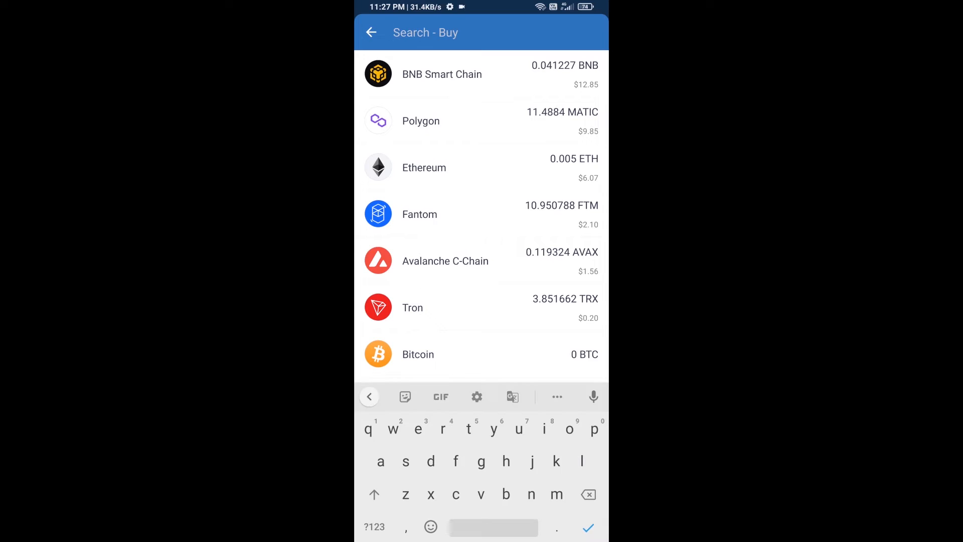
{"action": "type", "text": "bnb"}
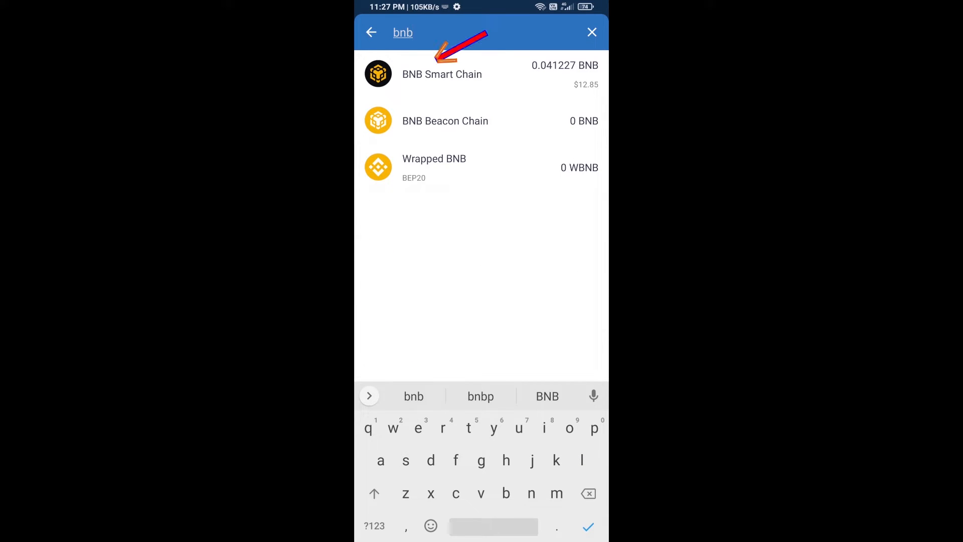
{"action": "left_click", "coordinate": [442, 73]}
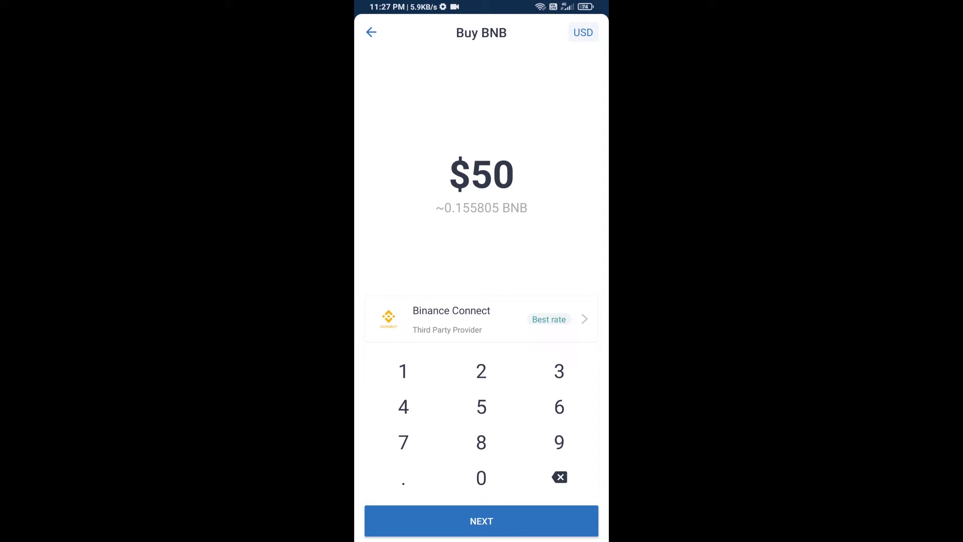
{"action": "left_click", "coordinate": [371, 32]}
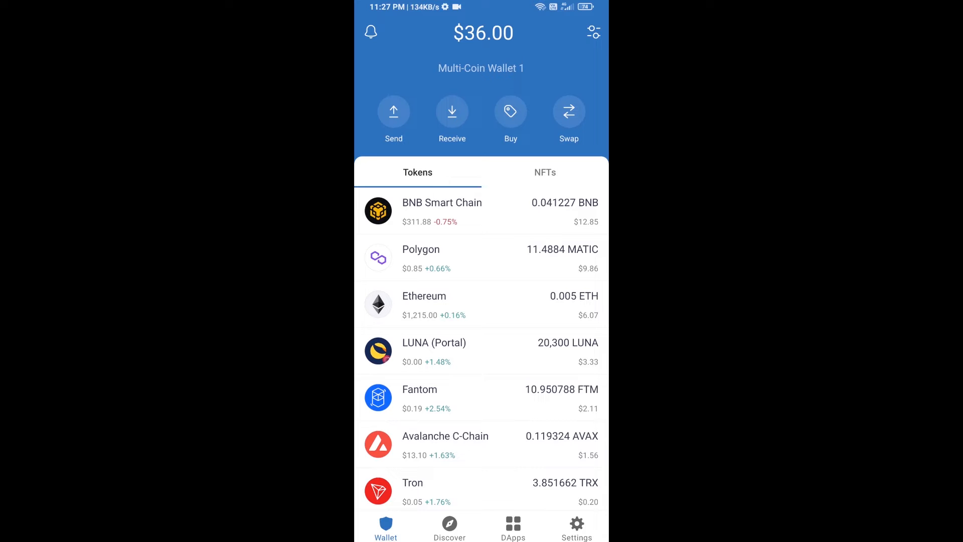
View the BNB Smart Chain coin details and its receiving address, then return to the token list
{"action": "left_click", "coordinate": [482, 212]}
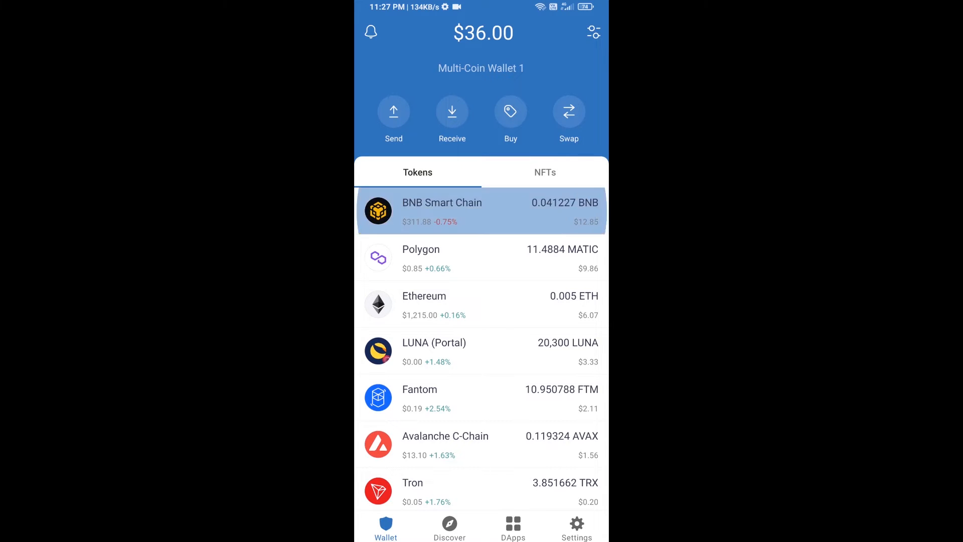
{"action": "left_click", "coordinate": [481, 211]}
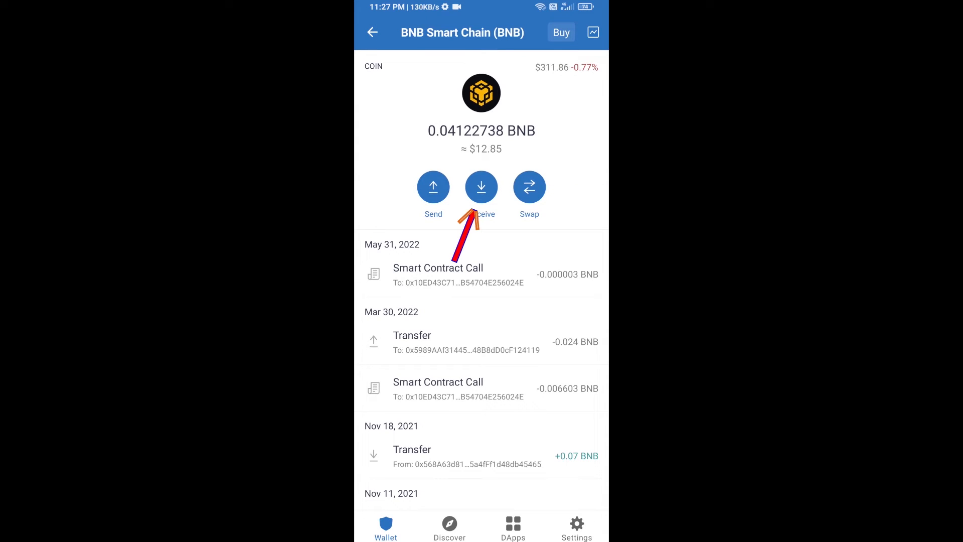
{"action": "left_click", "coordinate": [482, 186]}
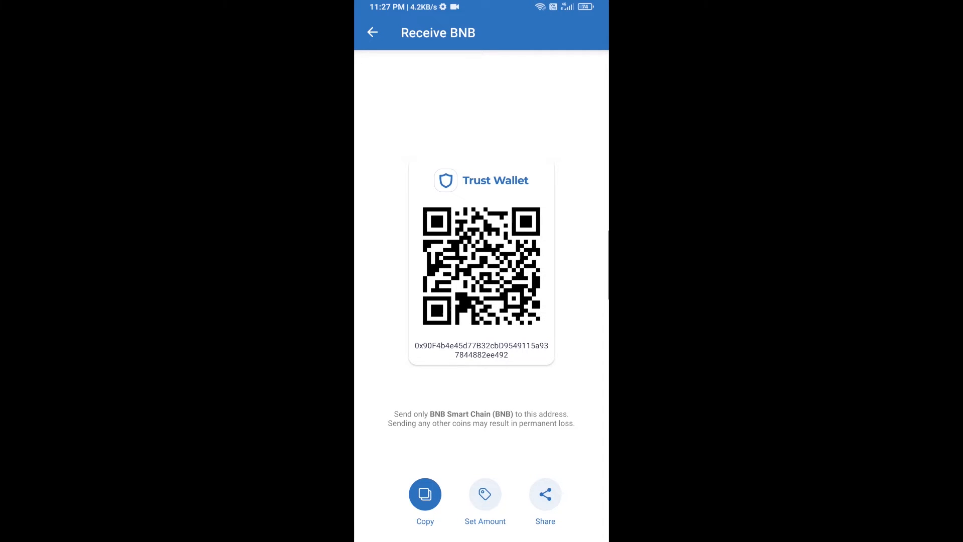
{"action": "left_click", "coordinate": [372, 33]}
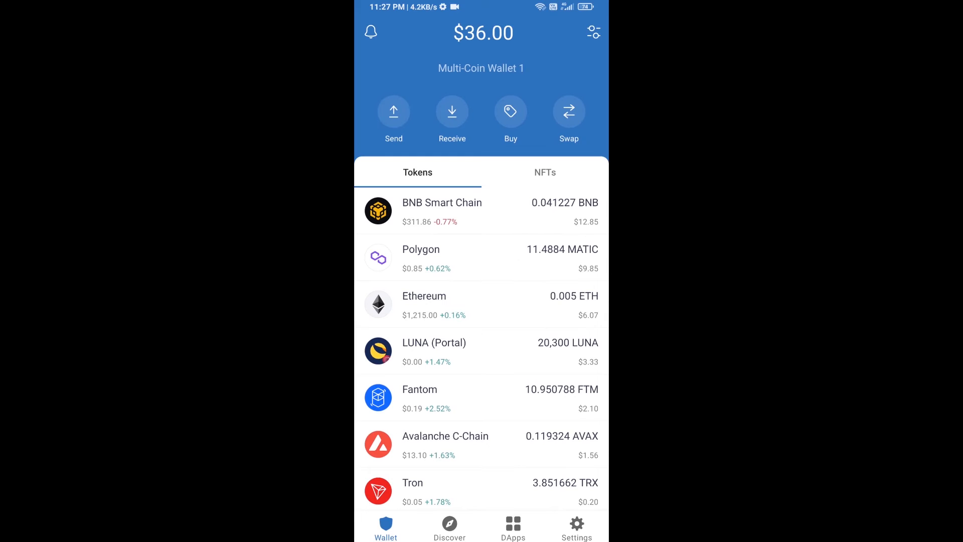
Load PancakeSwap in the DApp browser and connect it using Trust Wallet
{"action": "left_click", "coordinate": [513, 527]}
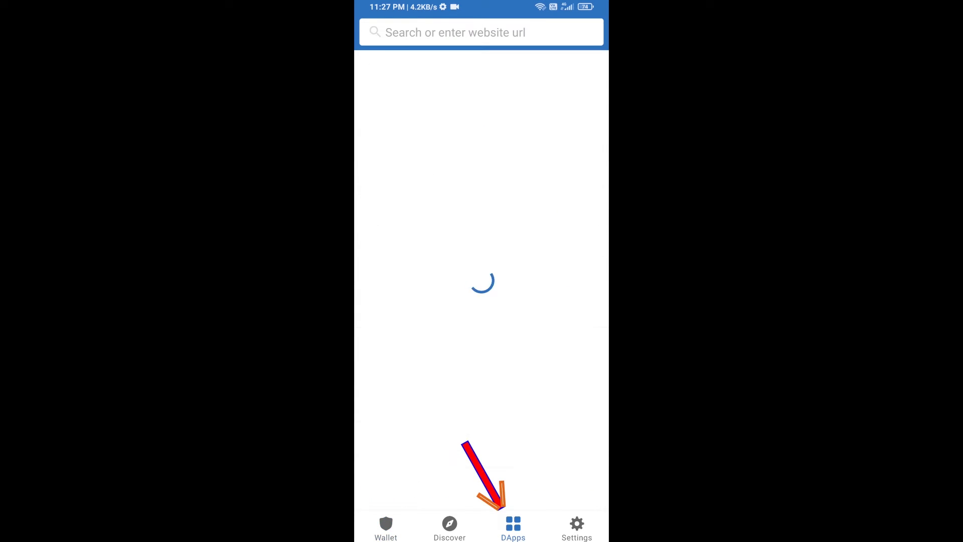
{"action": "left_click", "coordinate": [513, 529]}
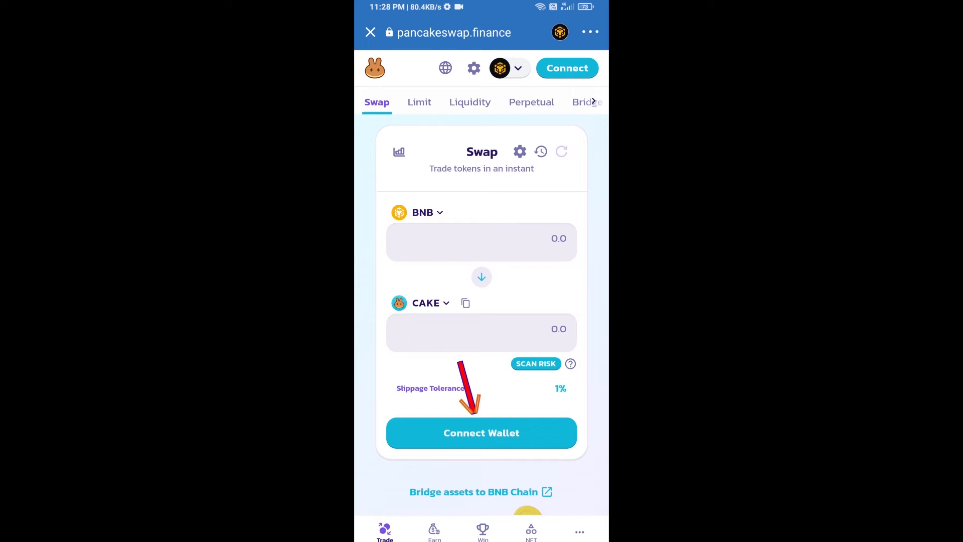
{"action": "left_click", "coordinate": [481, 432]}
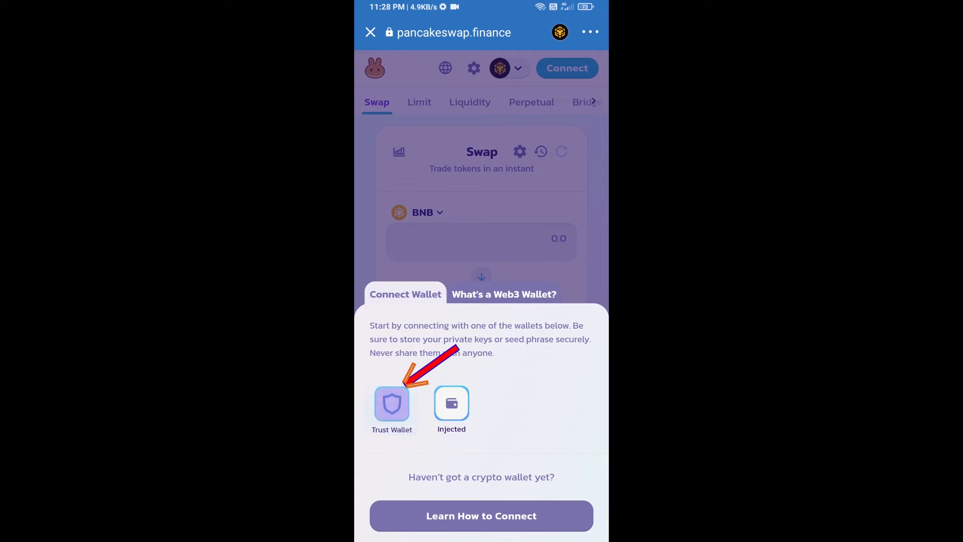
{"action": "left_click", "coordinate": [392, 404]}
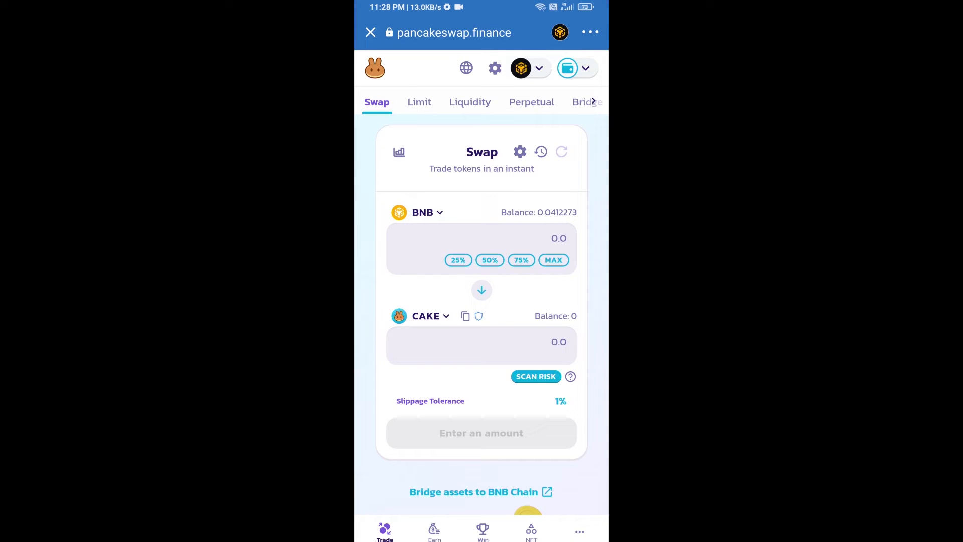
Import STA by its pasted contract address, acknowledging the warning, as the token received against BNB
{"action": "left_click", "coordinate": [426, 315]}
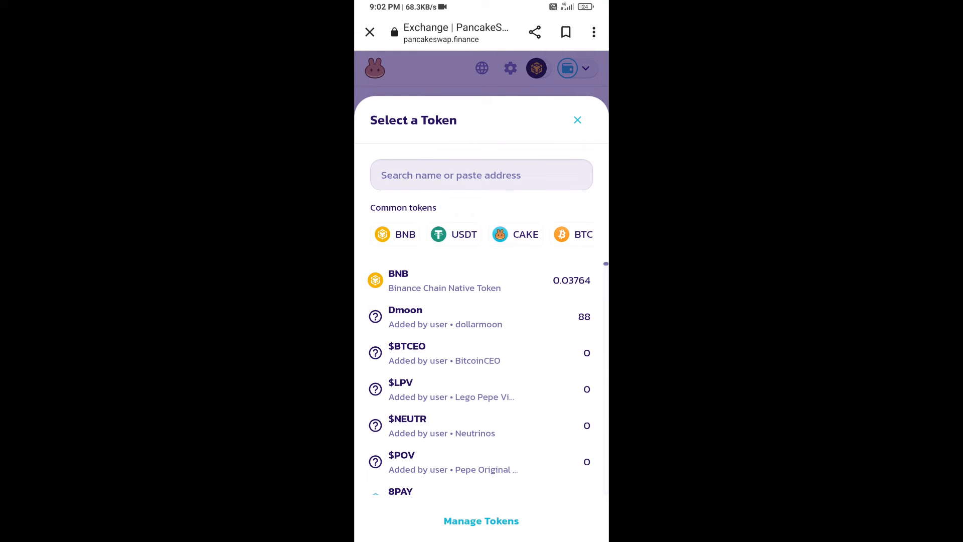
{"action": "left_click", "coordinate": [481, 175]}
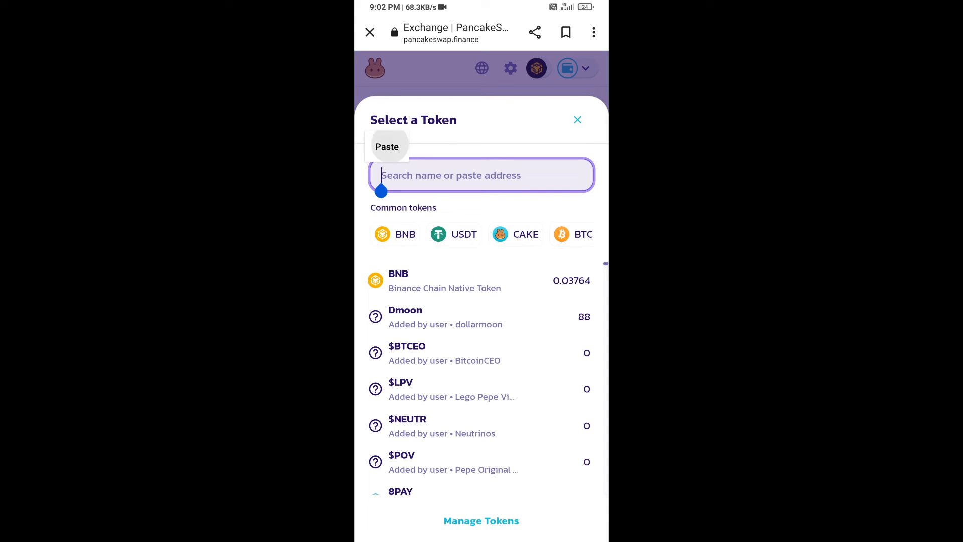
{"action": "left_click", "coordinate": [387, 146]}
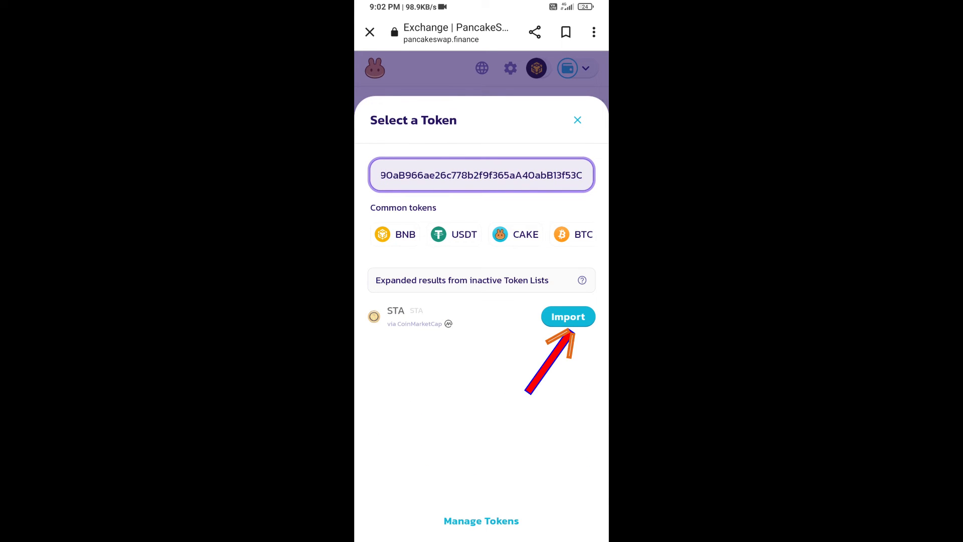
{"action": "left_click", "coordinate": [567, 316]}
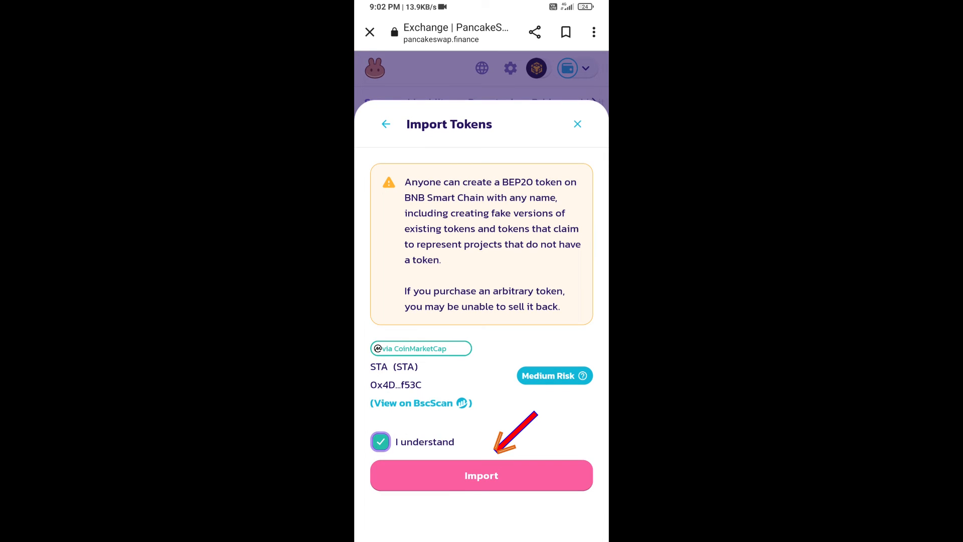
{"action": "left_click", "coordinate": [481, 475]}
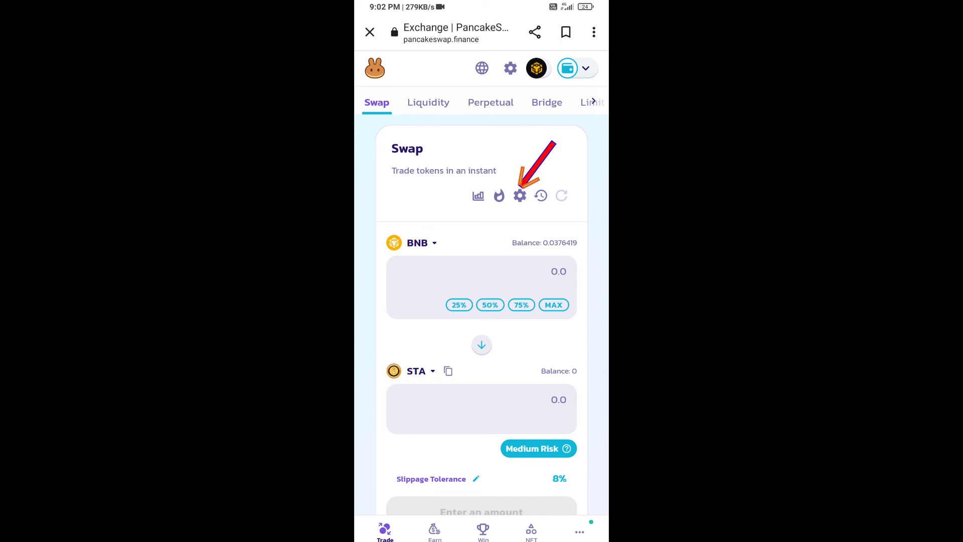
Set the swap slippage tolerance to 1.0% in PancakeSwap settings
{"action": "left_click", "coordinate": [519, 195]}
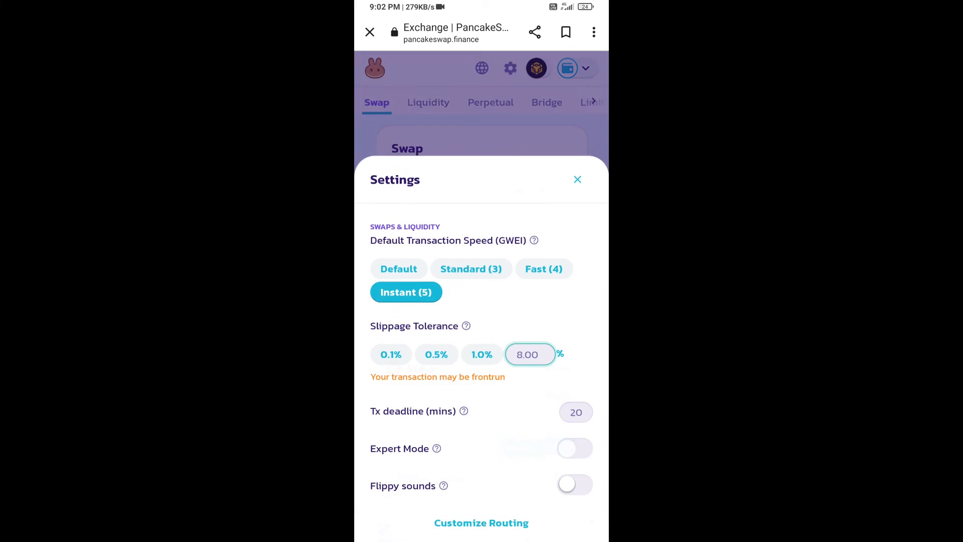
{"action": "left_click", "coordinate": [527, 354]}
{"action": "type", "text": "1"}
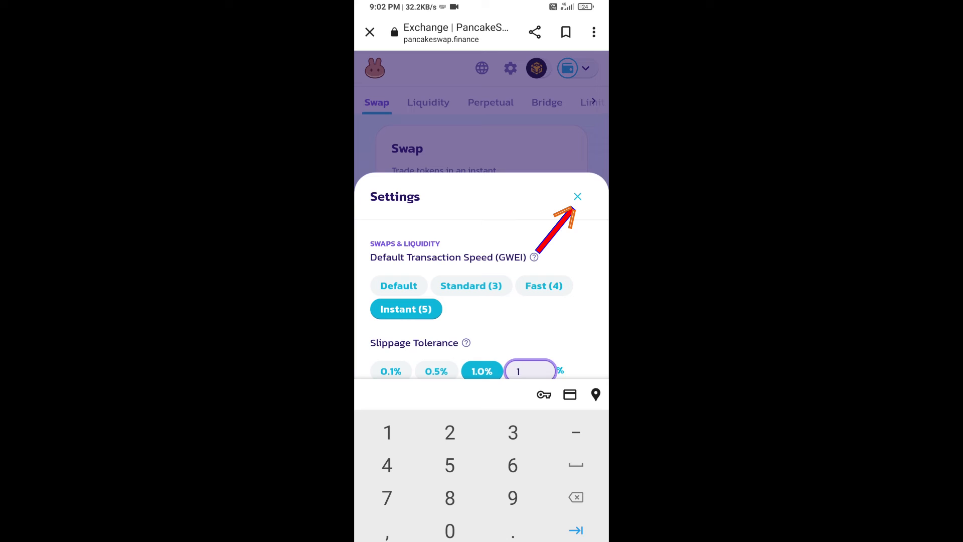
{"action": "left_click", "coordinate": [577, 196]}
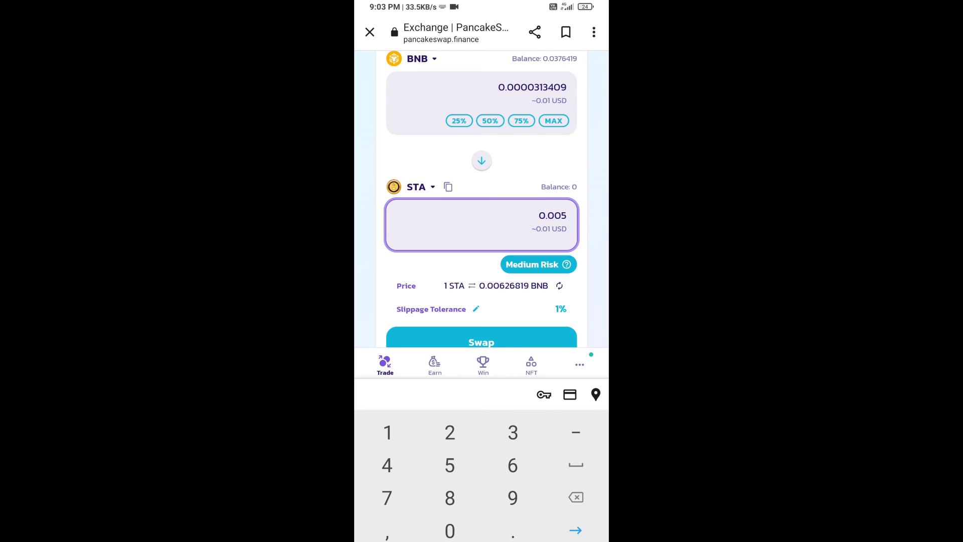
Swap about 0.0000313 BNB for 0.005 STA and confirm the swap details
{"action": "scroll", "scroll_direction": "down", "scroll_amount": 3}
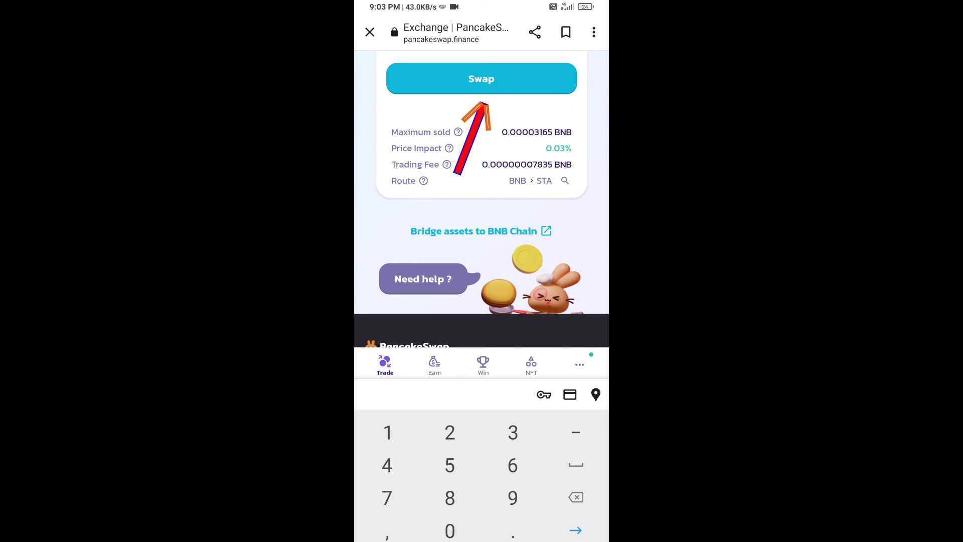
{"action": "left_click", "coordinate": [481, 78]}
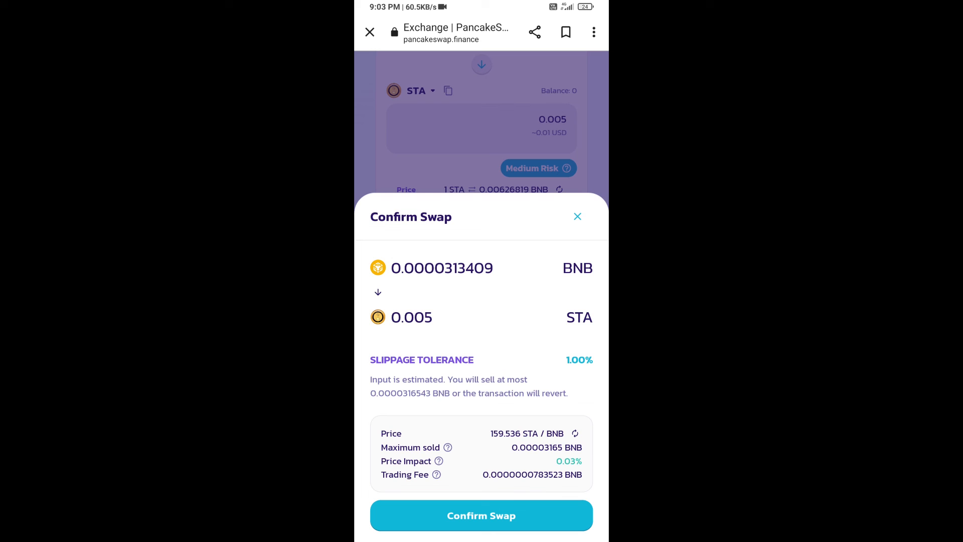
{"action": "left_click", "coordinate": [481, 515]}
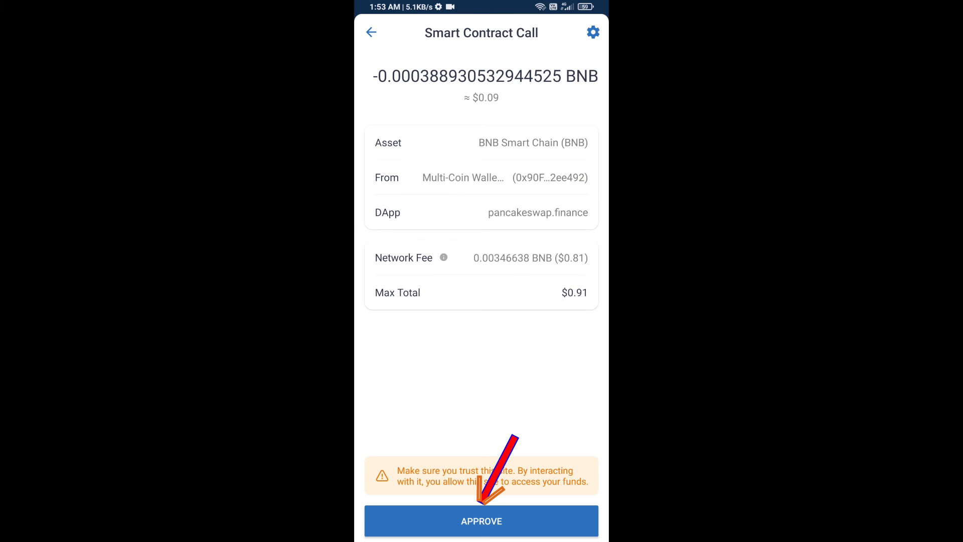
Approve the smart contract call, then add and enable the STA token in the wallet
{"action": "left_click", "coordinate": [482, 521]}
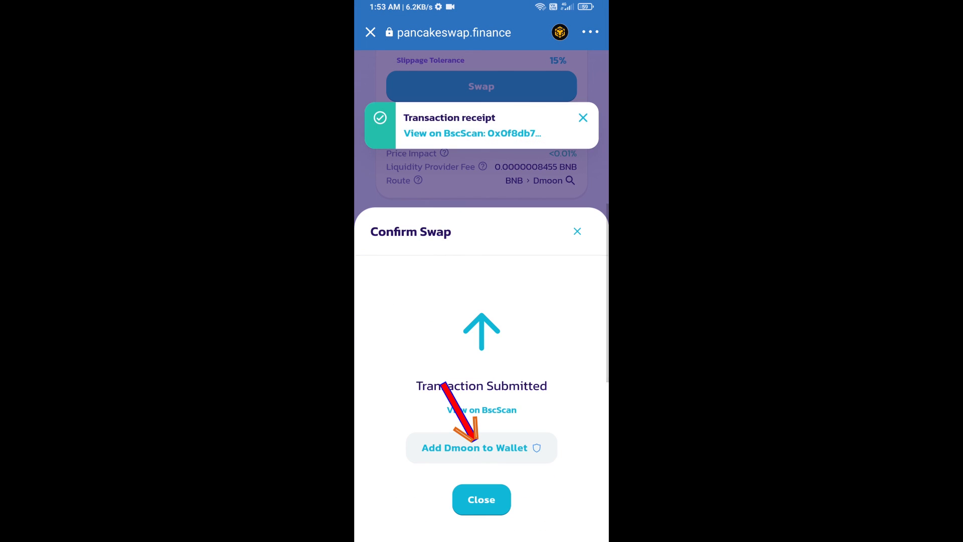
{"action": "left_click", "coordinate": [481, 448]}
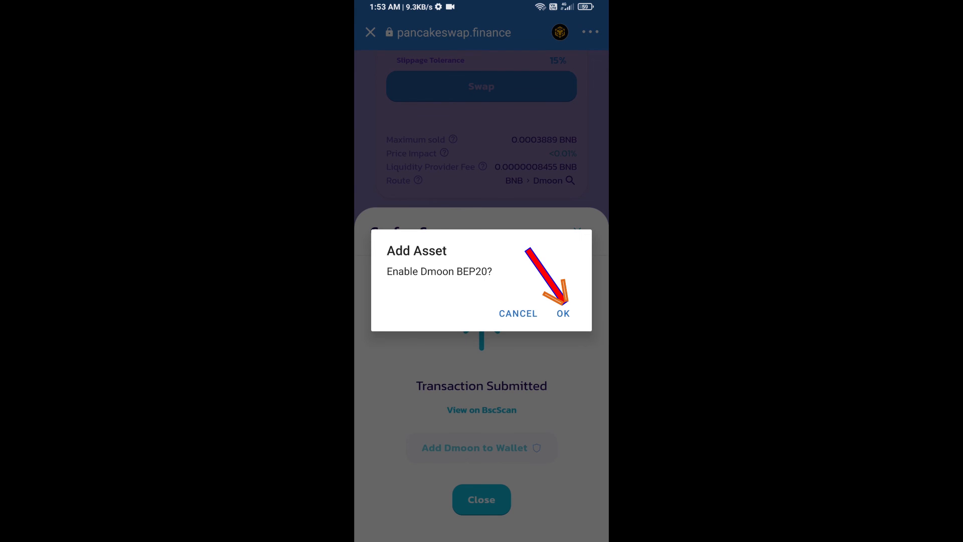
{"action": "left_click", "coordinate": [562, 313]}
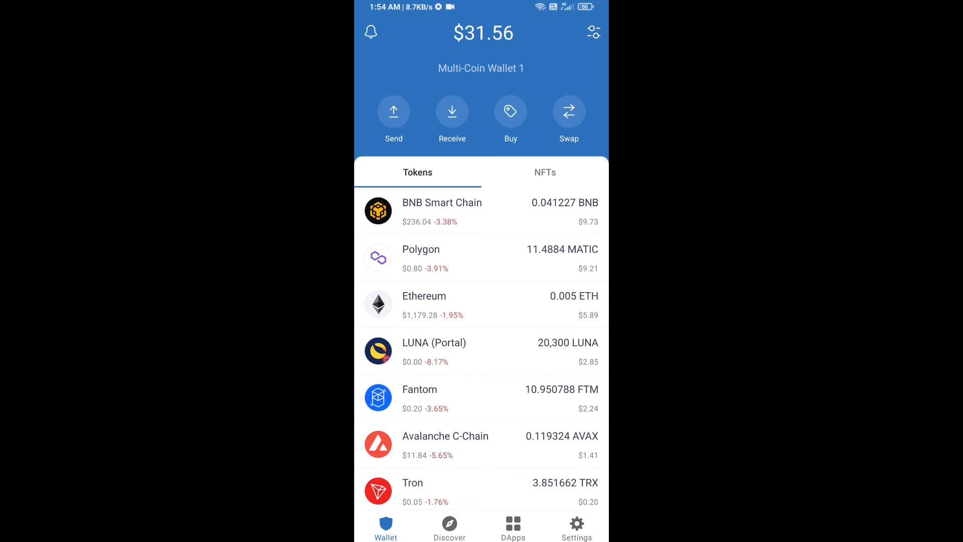